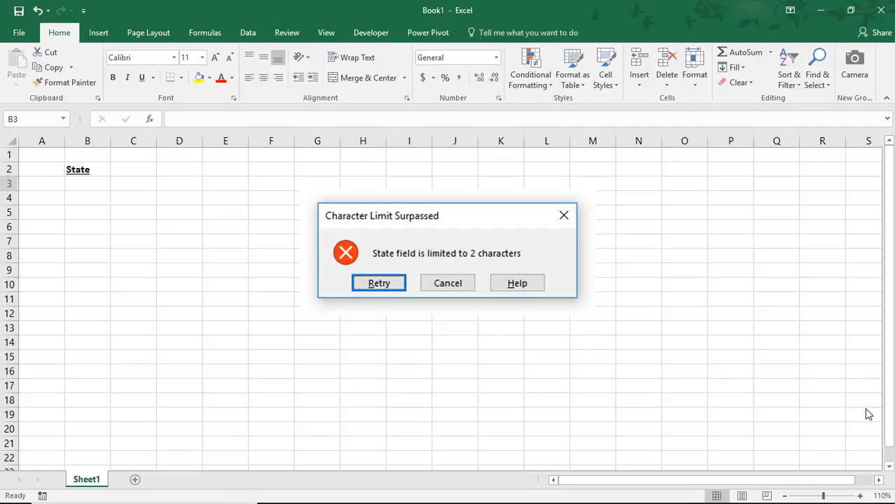
Step: Dismiss the sample character-limit alert and select the State cells B3:B13
{"action": "left_click", "coordinate": [447, 283]}
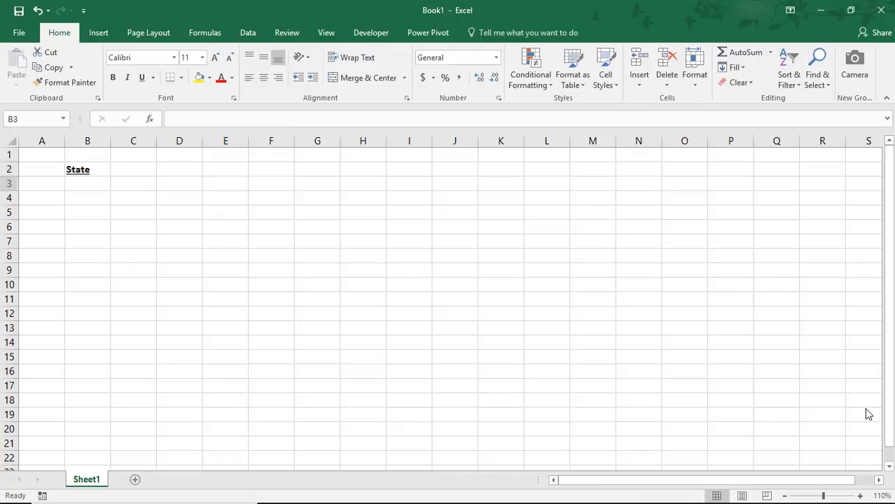
{"action": "left_click", "coordinate": [87, 182]}
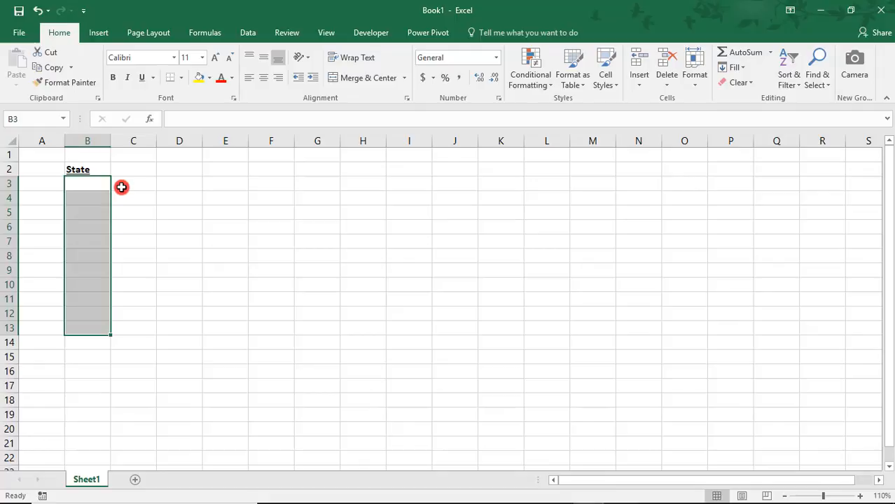
Step: Start a Data Validation rule on the State cells restricted by text length
{"action": "left_click", "coordinate": [247, 33]}
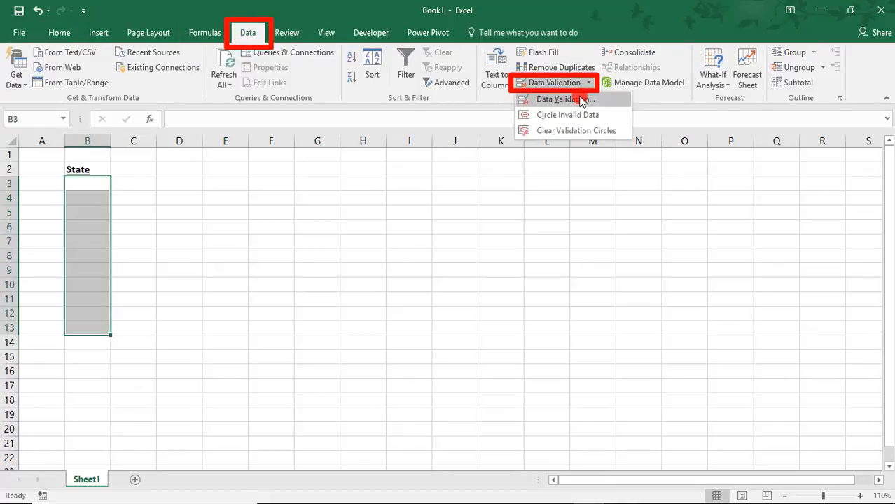
{"action": "left_click", "coordinate": [553, 98]}
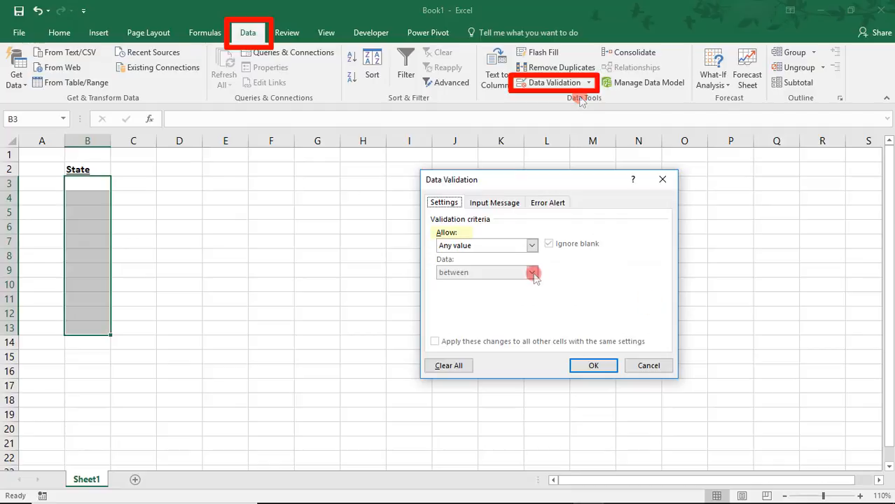
{"action": "left_click", "coordinate": [531, 245]}
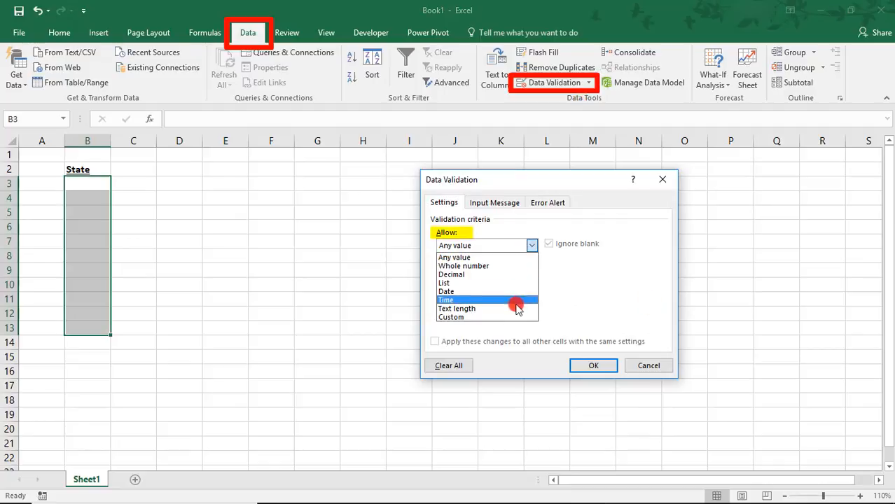
{"action": "left_click", "coordinate": [456, 310]}
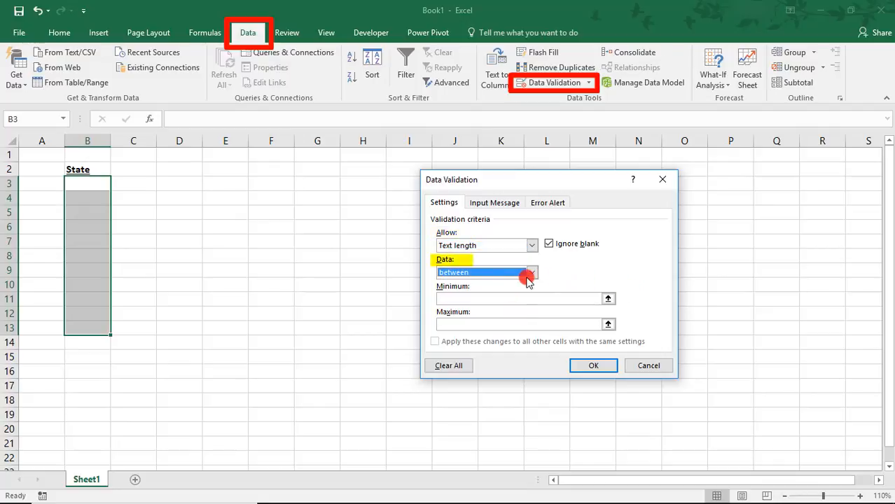
Step: Require the text length to equal 2, dismissing the mismatch warning
{"action": "left_click", "coordinate": [531, 272]}
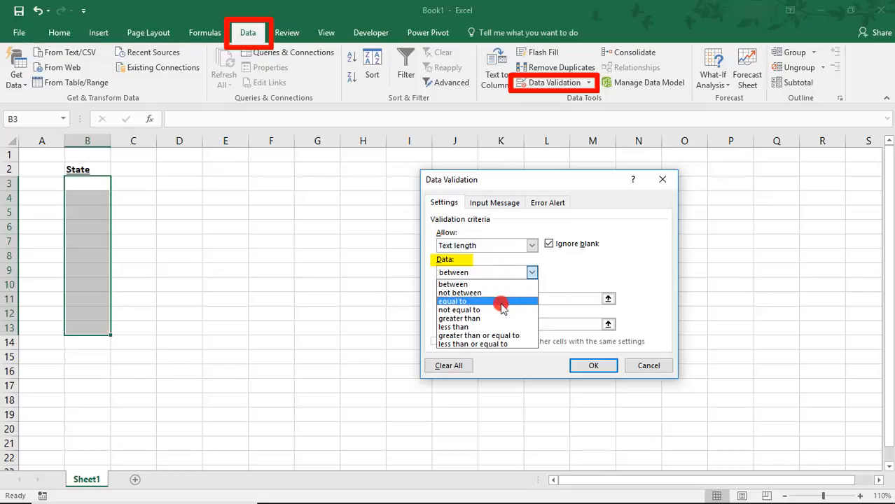
{"action": "mouse_move", "coordinate": [496, 326]}
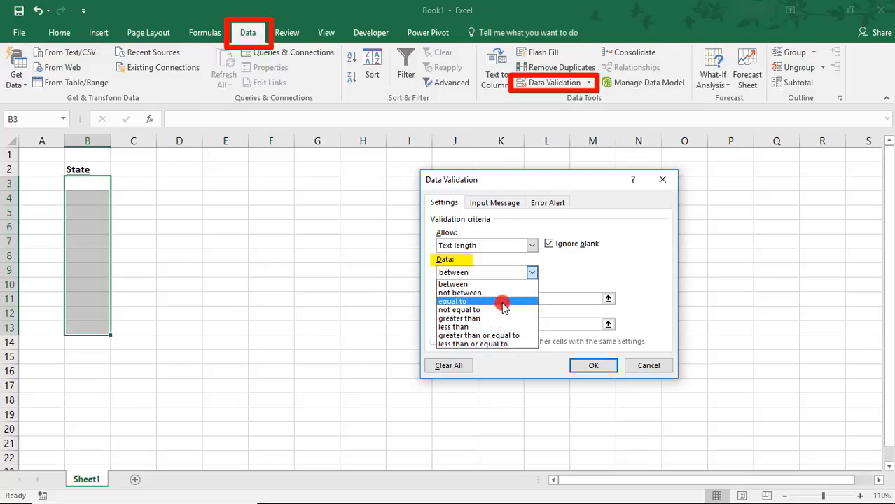
{"action": "left_click", "coordinate": [454, 302]}
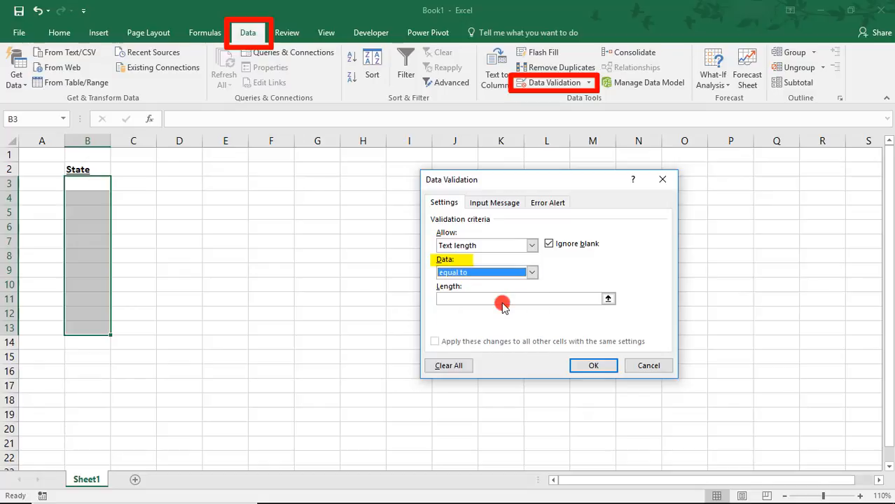
{"action": "left_click", "coordinate": [489, 300]}
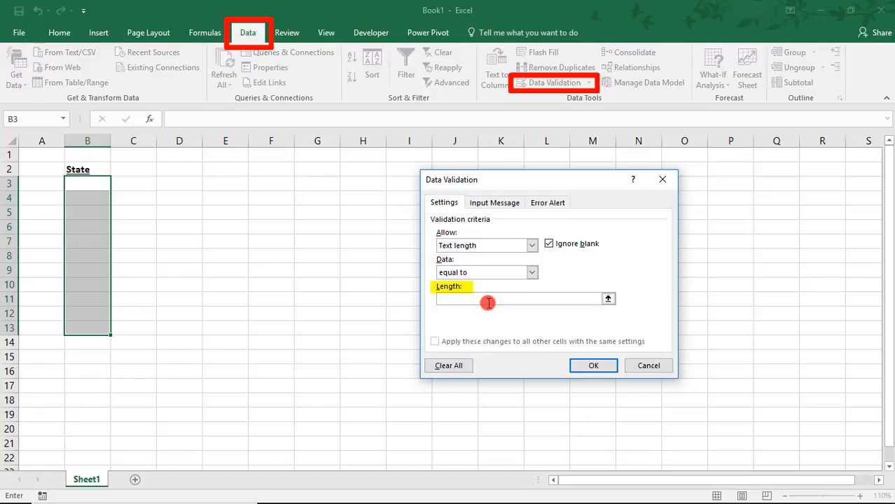
{"action": "type", "text": "2"}
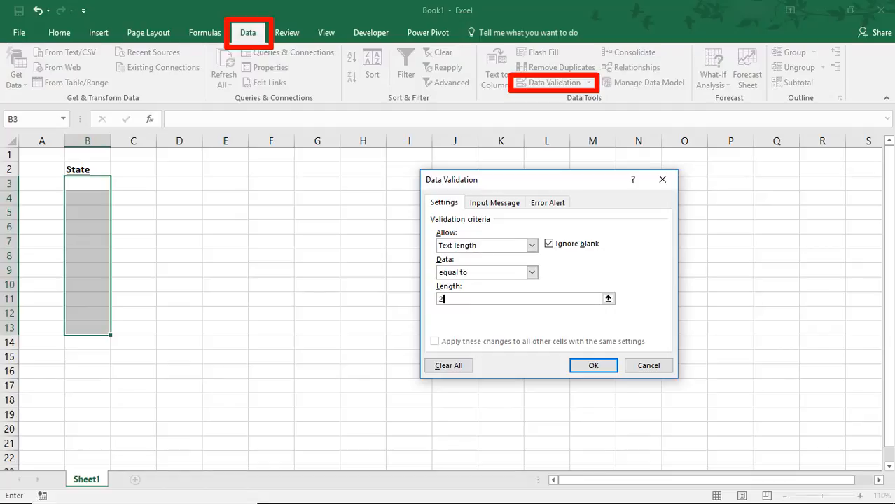
{"action": "left_click", "coordinate": [594, 366]}
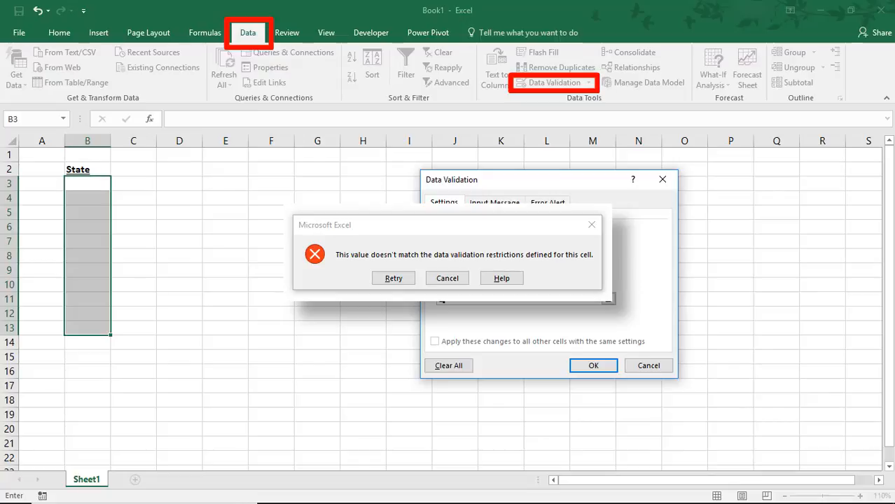
{"action": "left_click", "coordinate": [392, 277]}
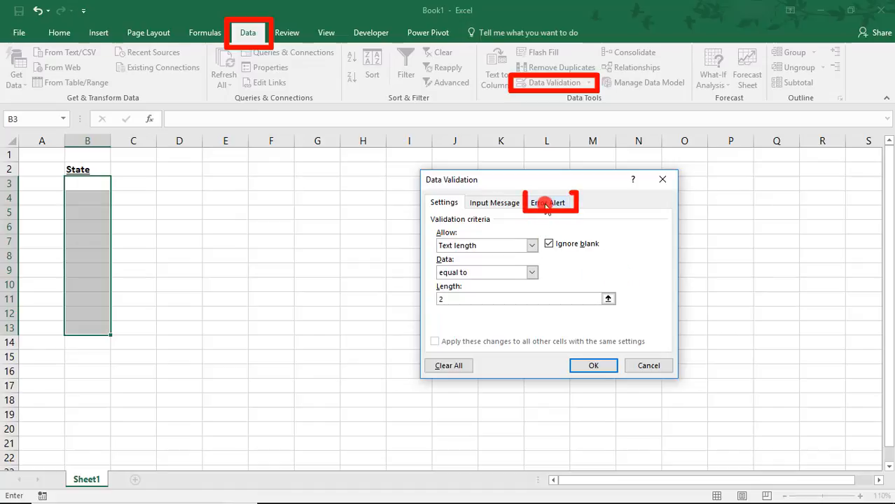
Step: Set a Stop error alert titled 'Character Limit Surpassed' with message 'State field is limited to 2 characters'
{"action": "left_click", "coordinate": [549, 201]}
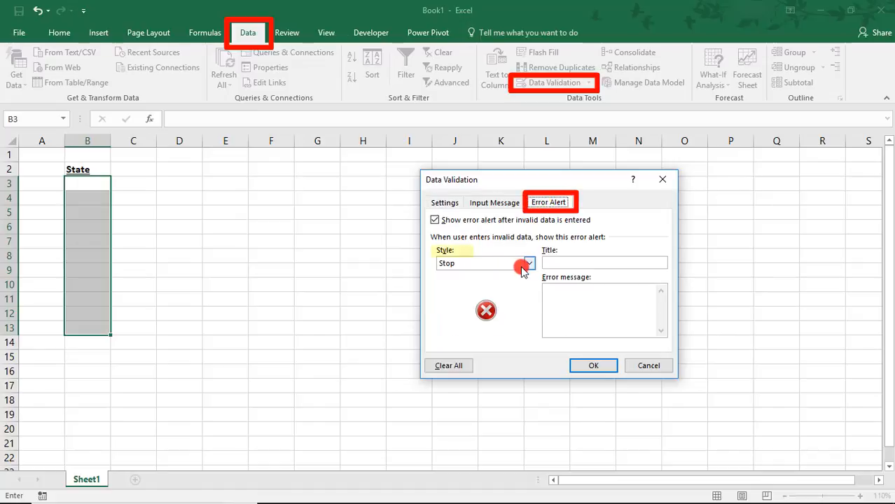
{"action": "left_click", "coordinate": [529, 263]}
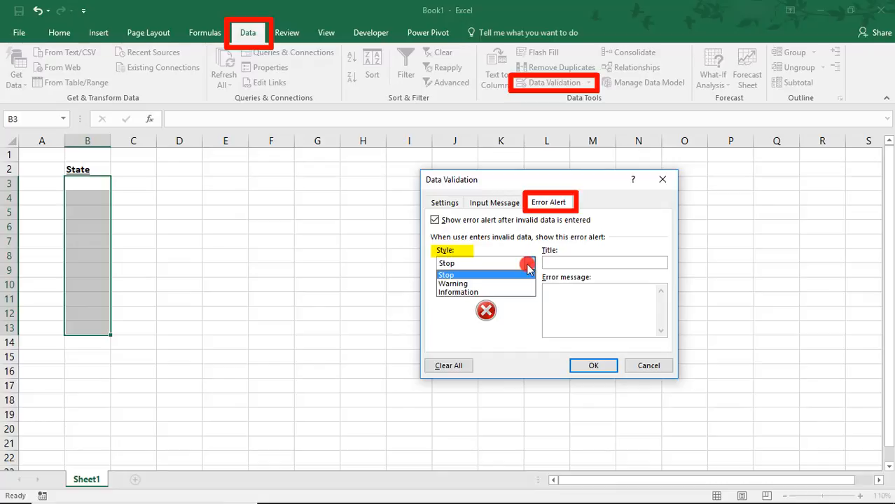
{"action": "left_click", "coordinate": [446, 275]}
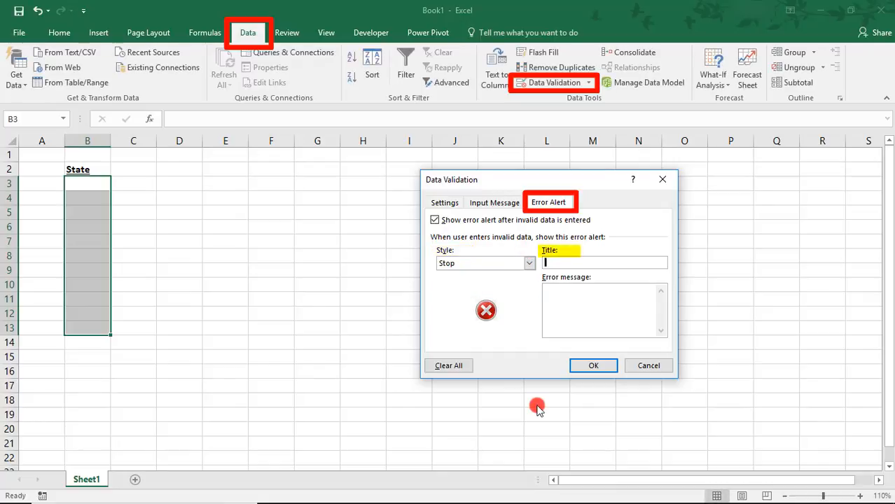
{"action": "type", "text": "Character Limit Surpassed"}
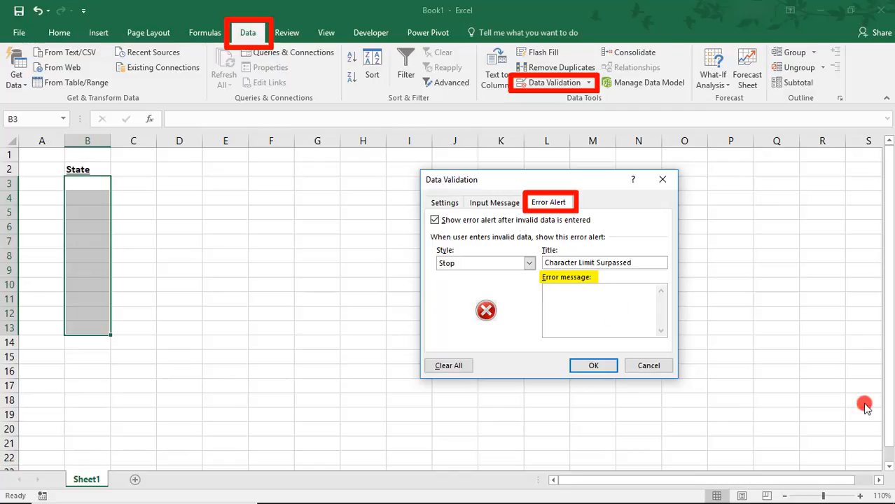
{"action": "type", "text": "St"}
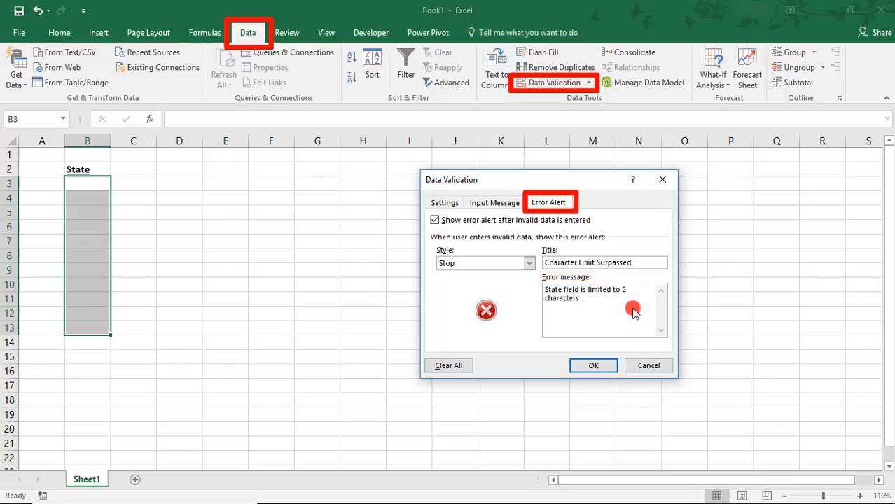
{"action": "left_click", "coordinate": [594, 365]}
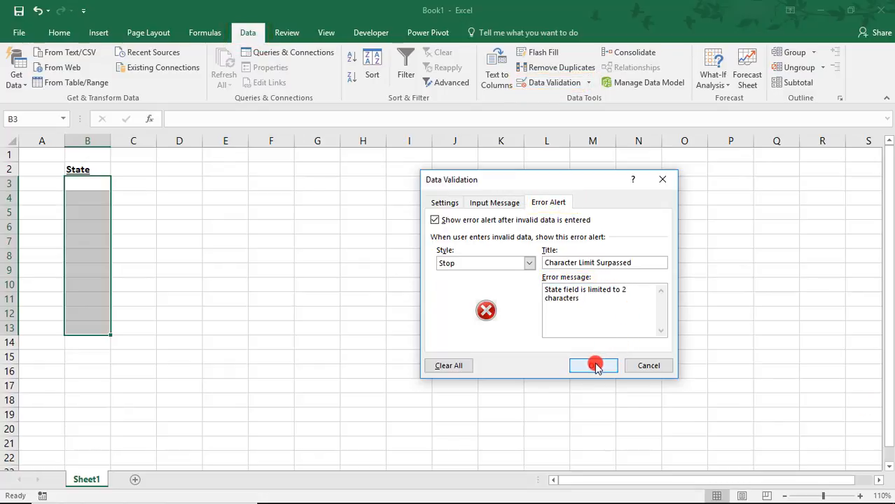
Step: Apply the rule, have 'F&L' rejected in B4 with the custom alert, then enter 'FL'
{"action": "left_click", "coordinate": [594, 366]}
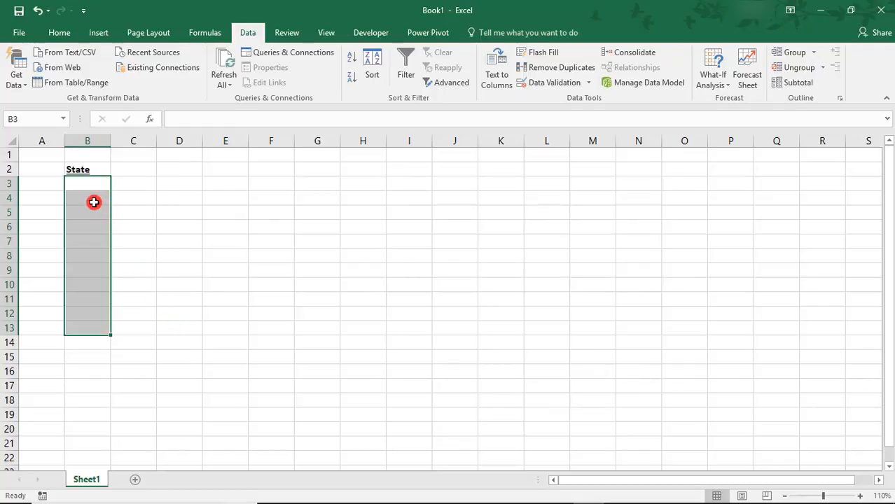
{"action": "left_click", "coordinate": [94, 202]}
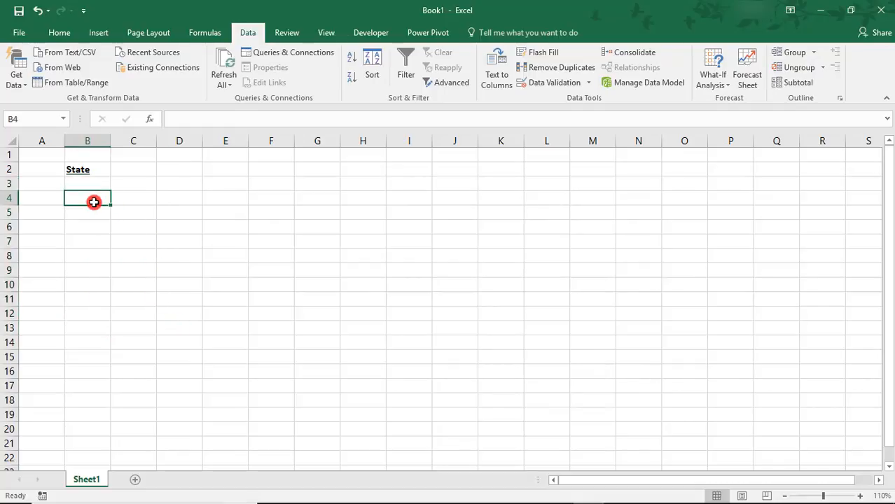
{"action": "type", "text": "F&"}
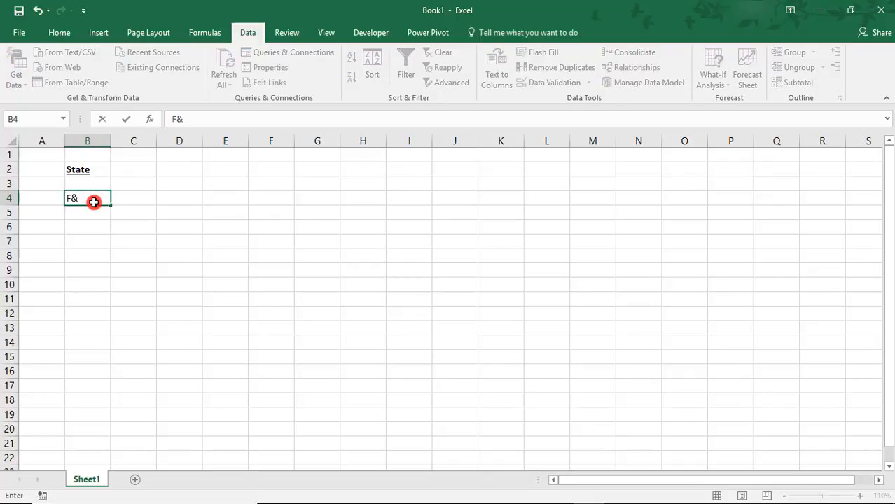
{"action": "type", "text": "L"}
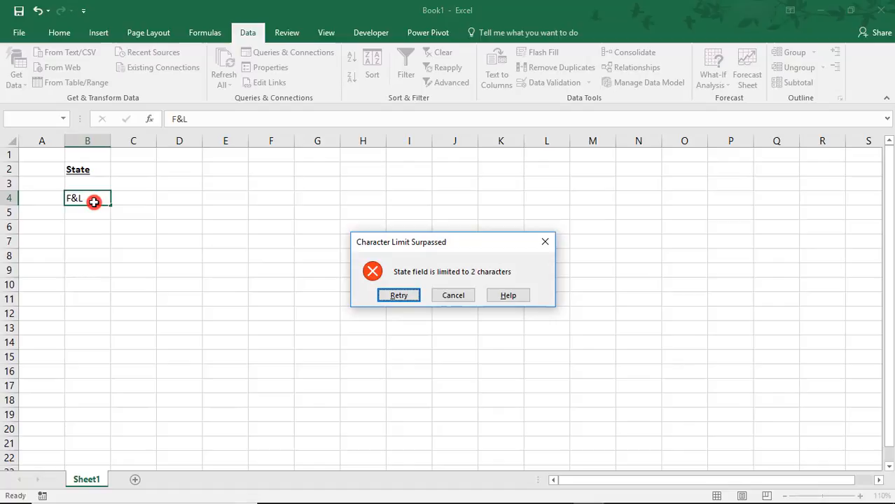
{"action": "mouse_move", "coordinate": [569, 337]}
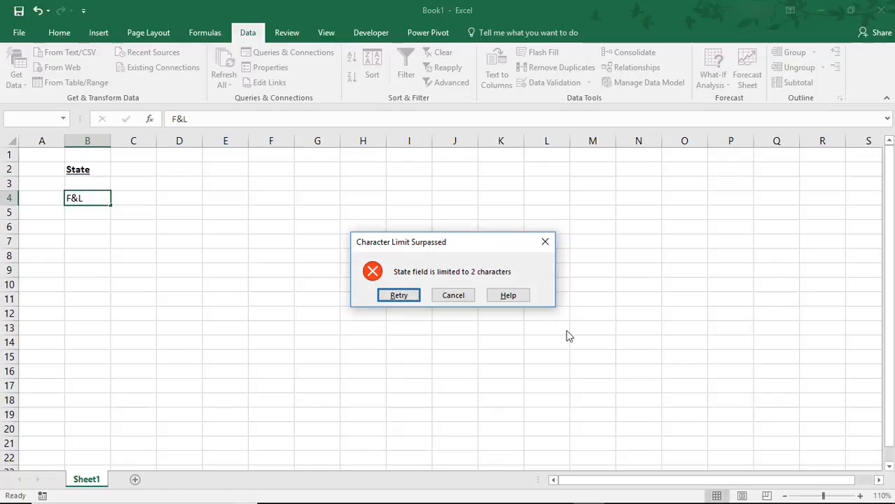
{"action": "left_click", "coordinate": [398, 294]}
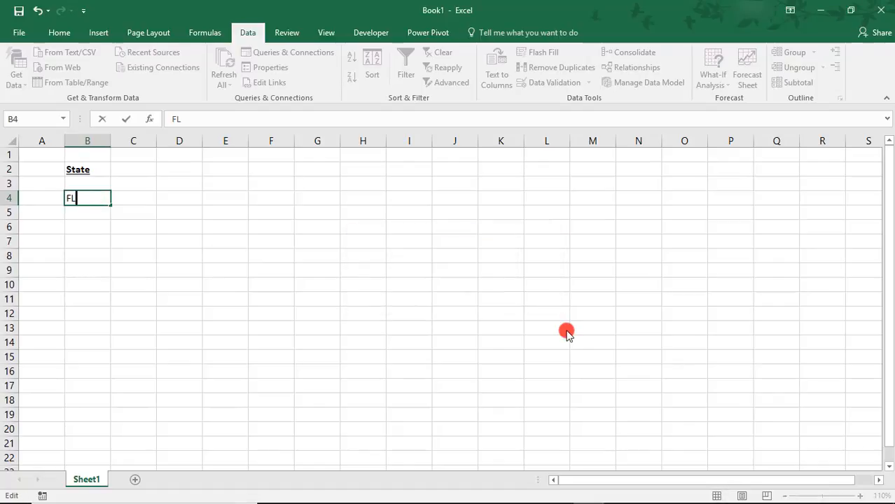
{"action": "key", "text": "Enter"}
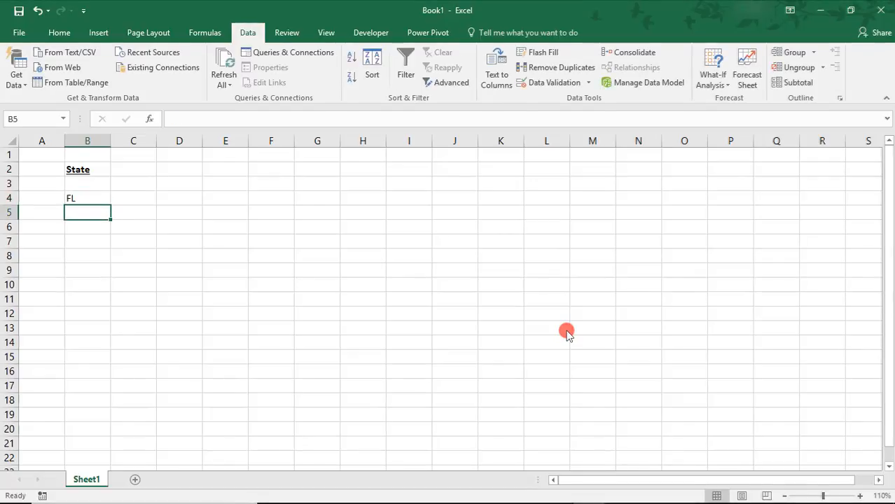